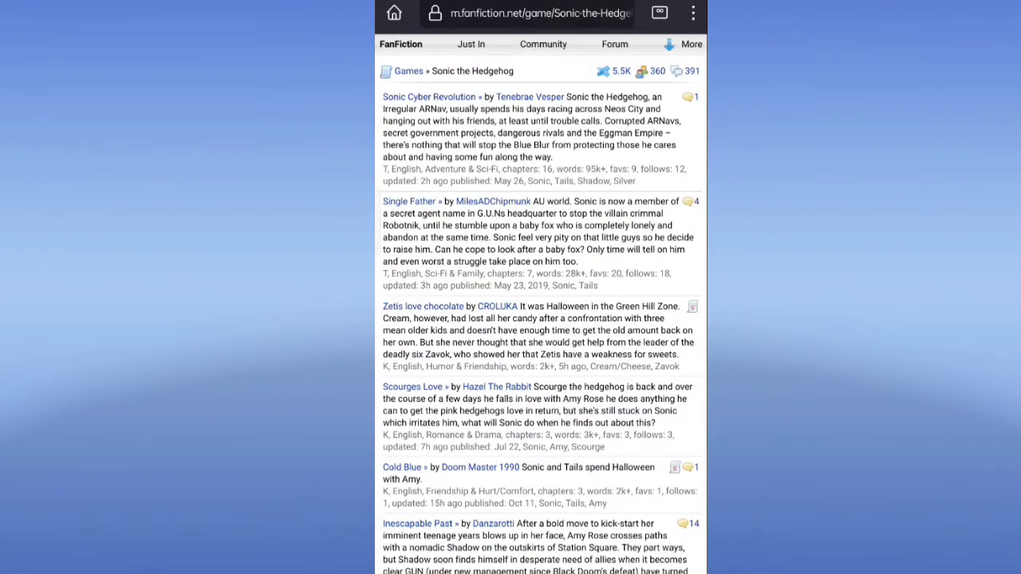
Scroll the Character (B) dropdown from A down to Silver, then return to the Sonic story list
scroll(down, 3)
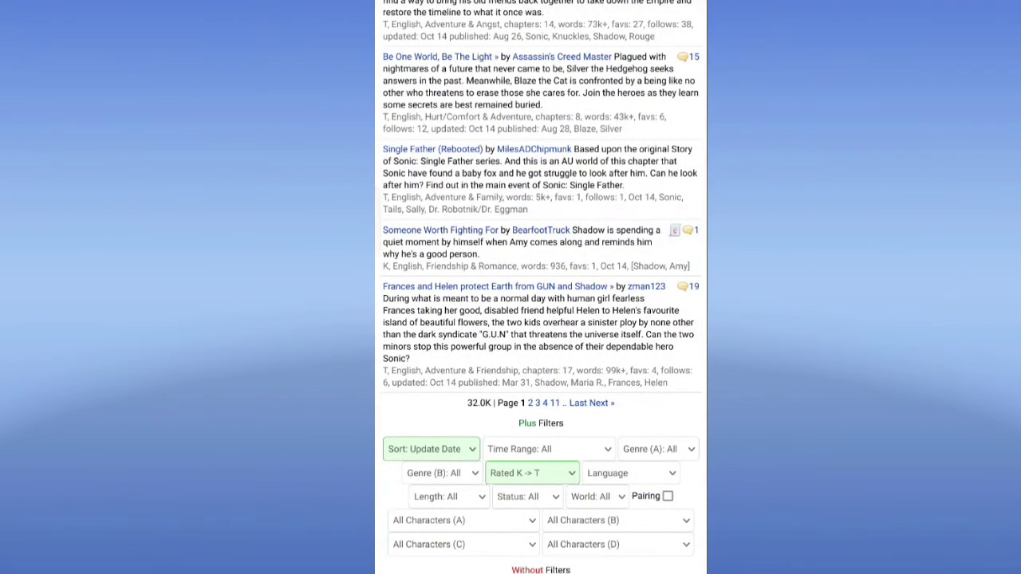
click(657, 449)
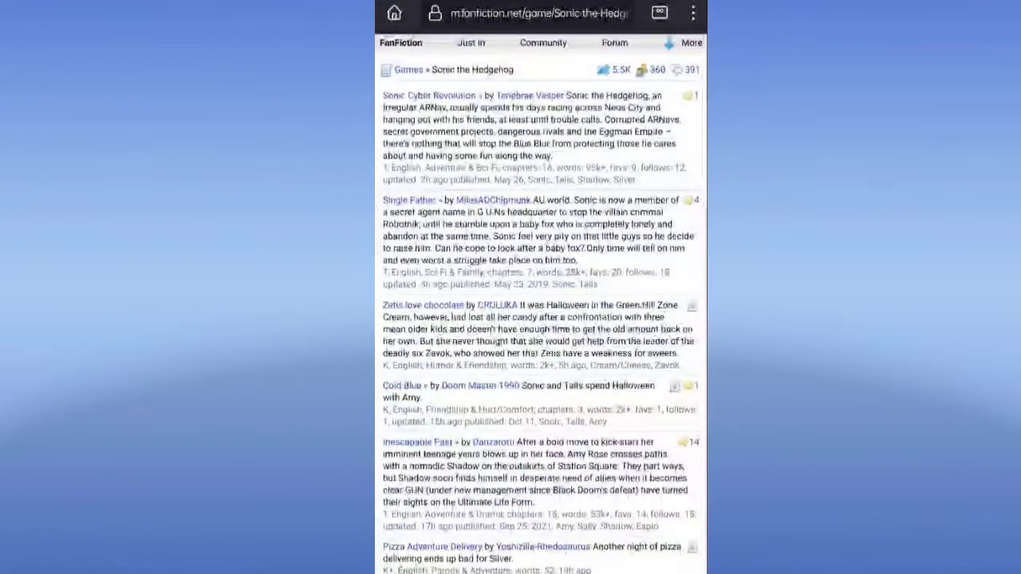
scroll(down, 3)
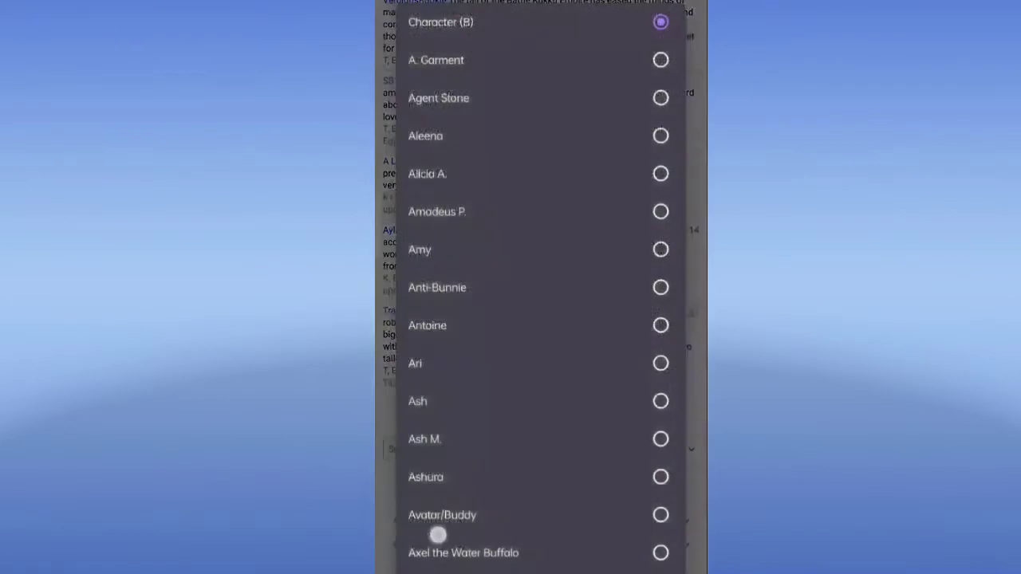
scroll(down, 3)
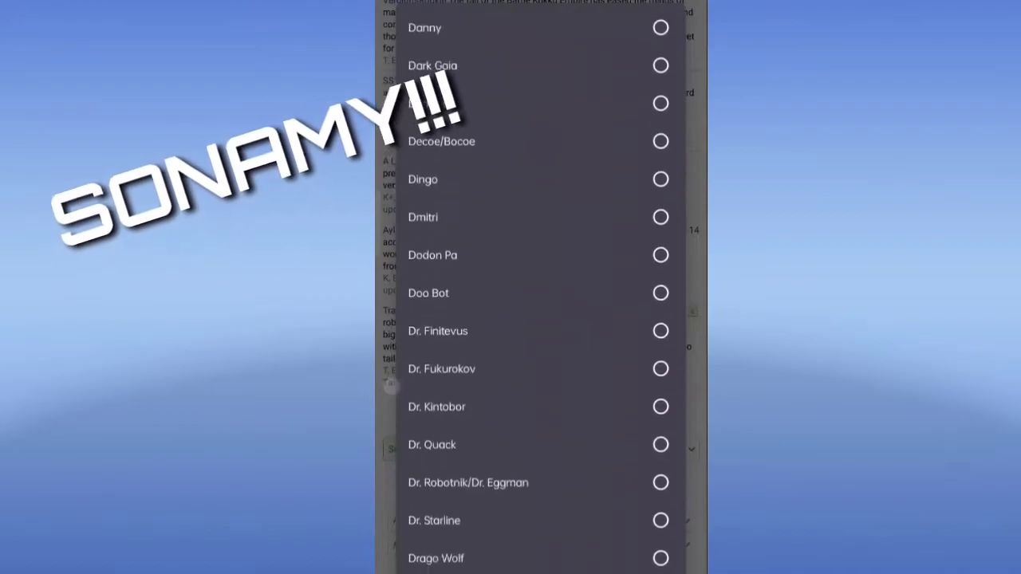
scroll(down, 3)
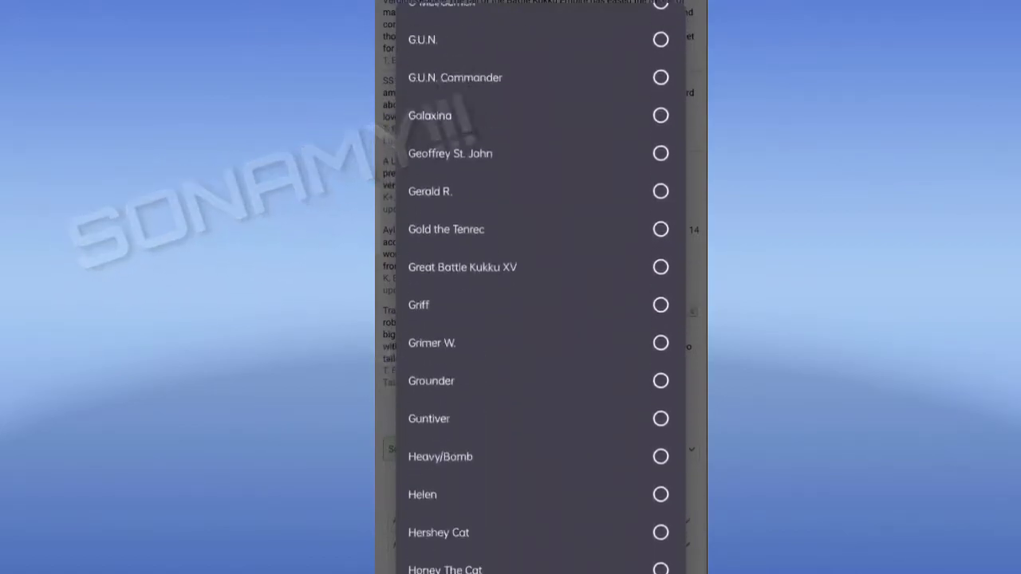
scroll(down, 3)
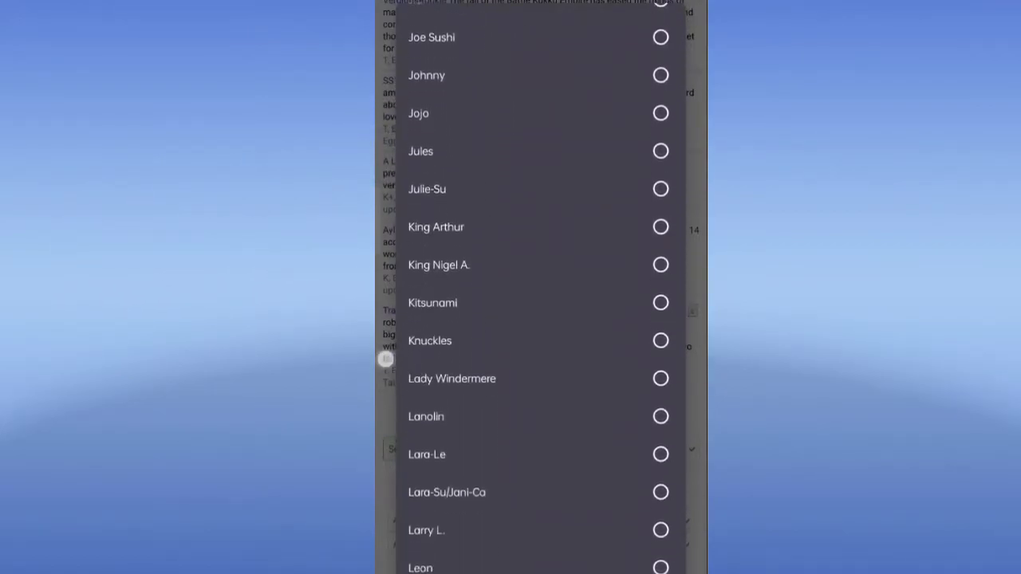
scroll(down, 3)
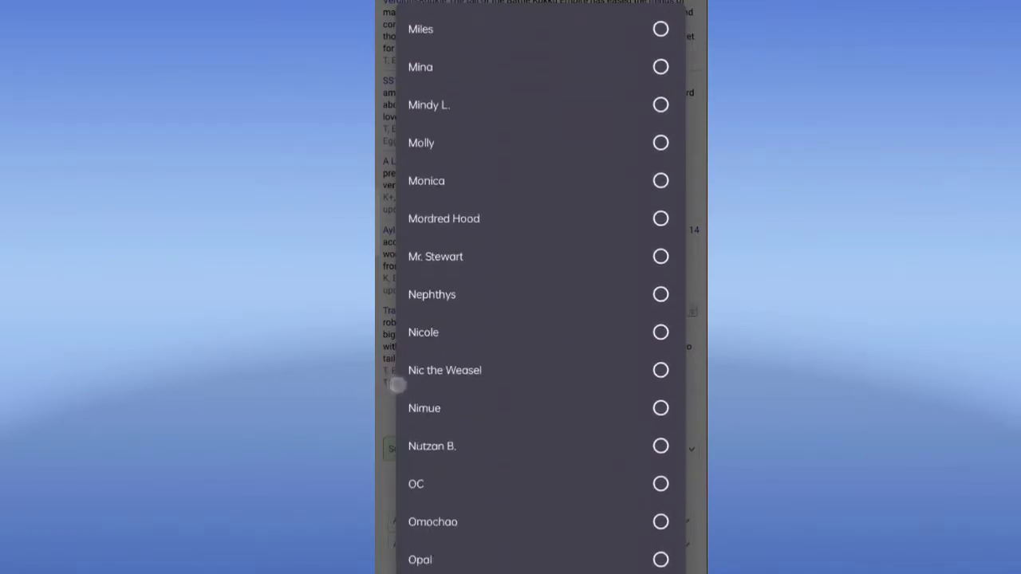
scroll(down, 3)
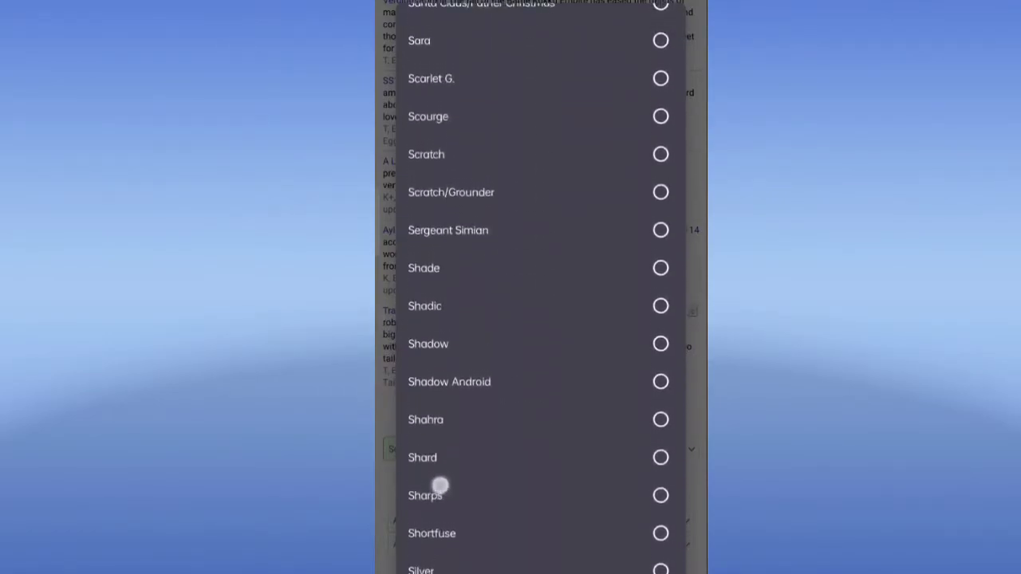
scroll(down, 3)
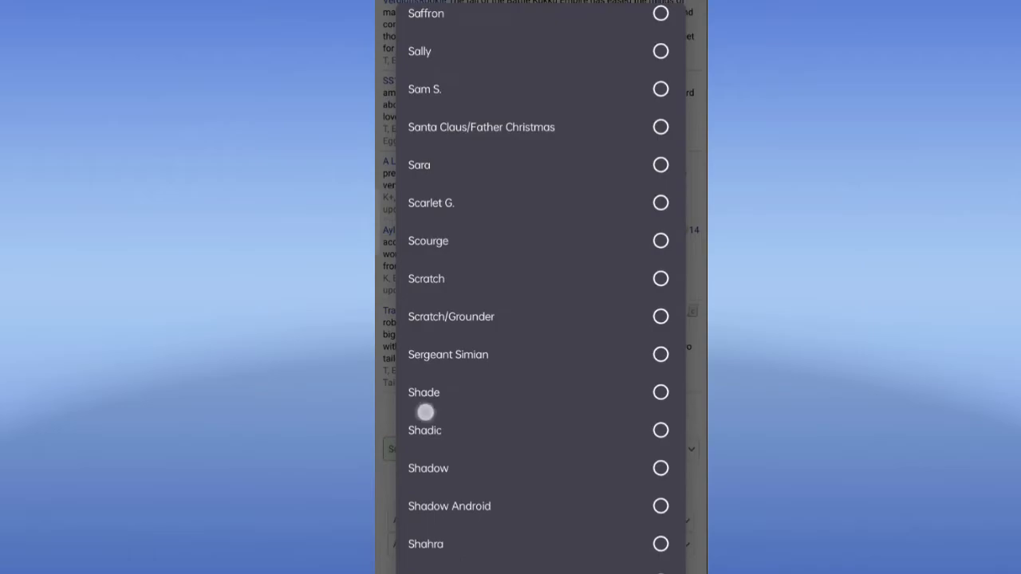
scroll(down, 3)
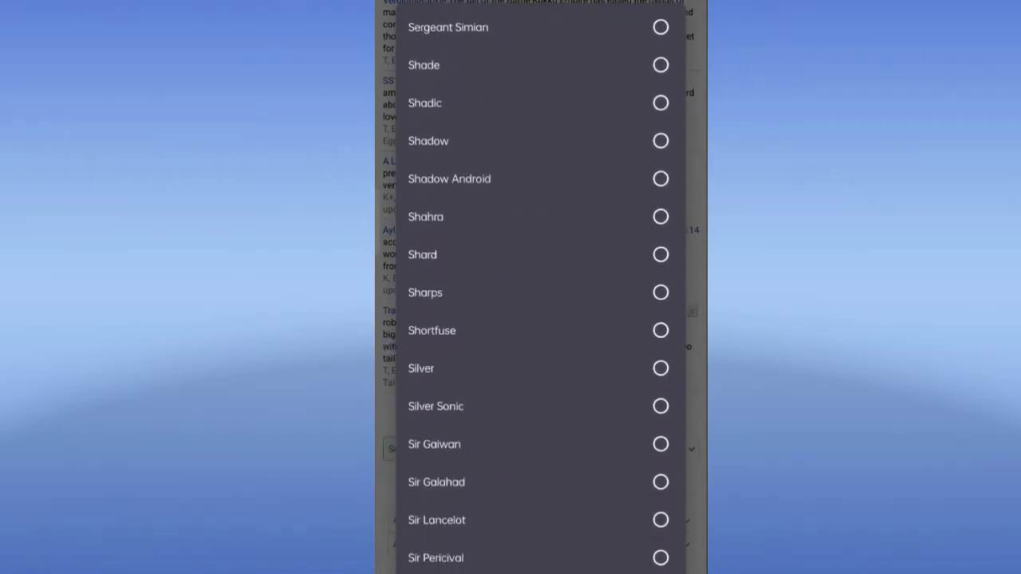
scroll(down, 3)
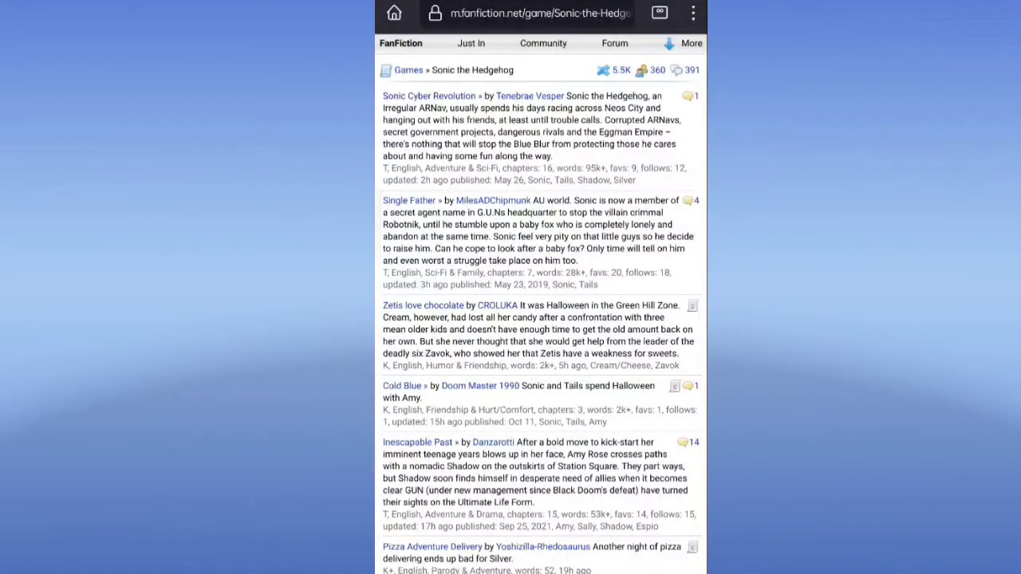
Scroll past the story entries to the page numbers and Sort/Time Range/Character filter dropdowns
scroll(down, 3)
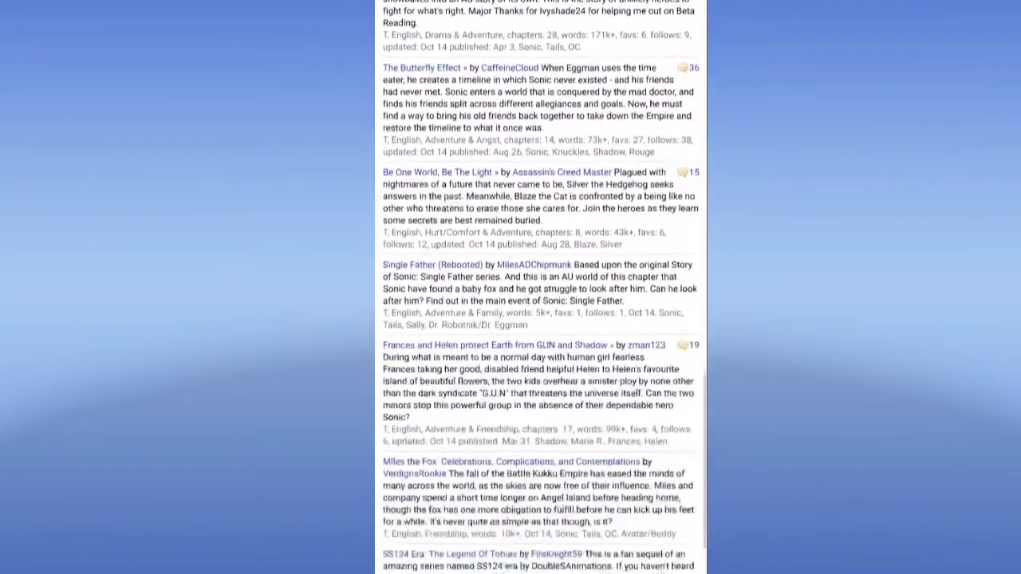
scroll(down, 3)
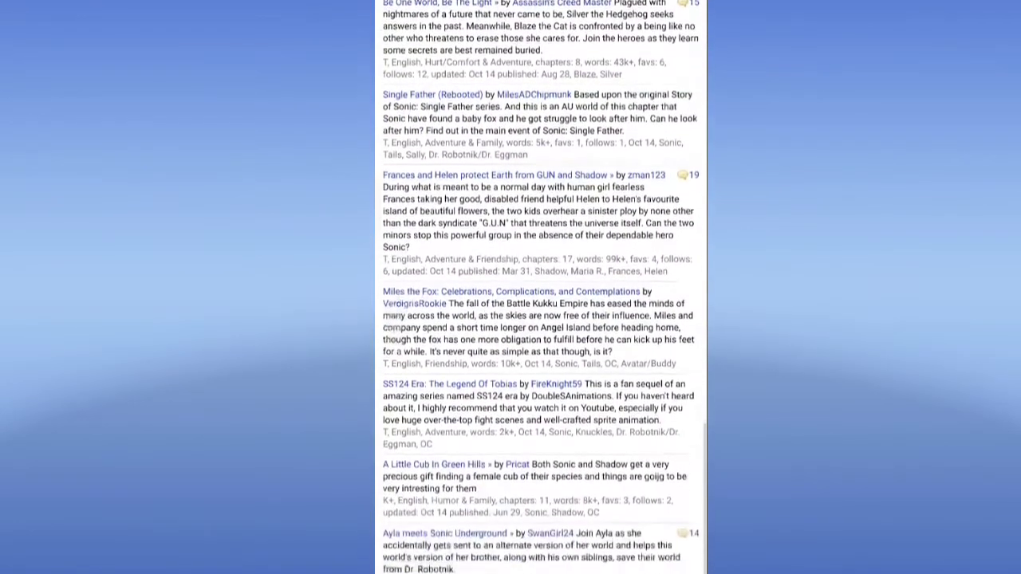
scroll(down, 3)
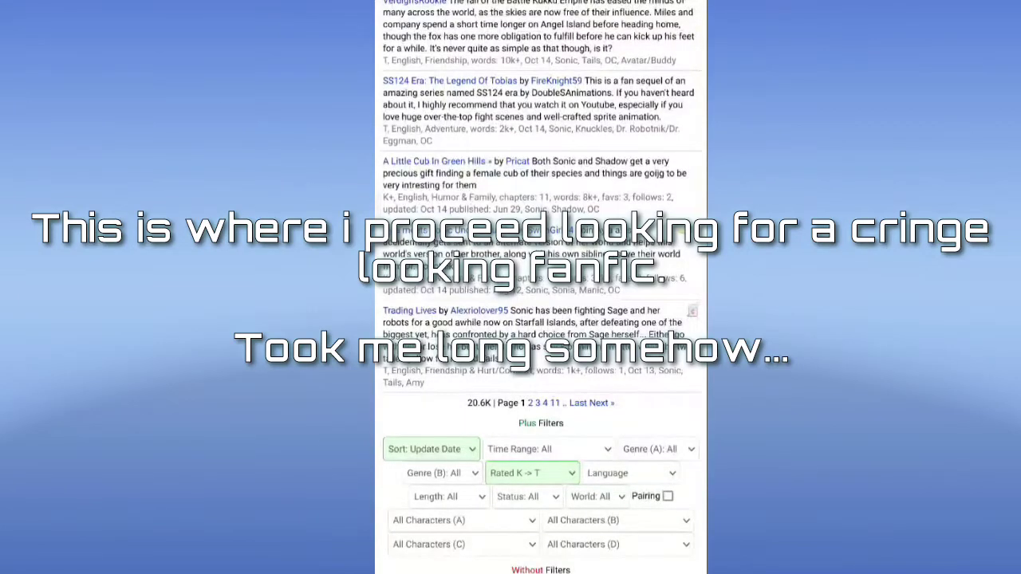
Choose Amy in the character dropdown alongside Sonic under the Romance genre
click(533, 472)
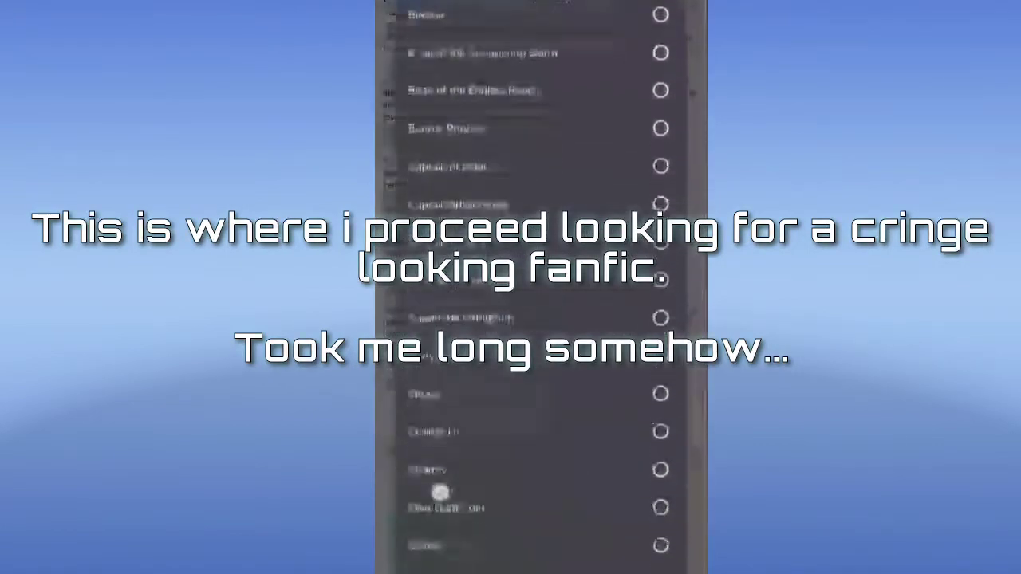
scroll(down, 3)
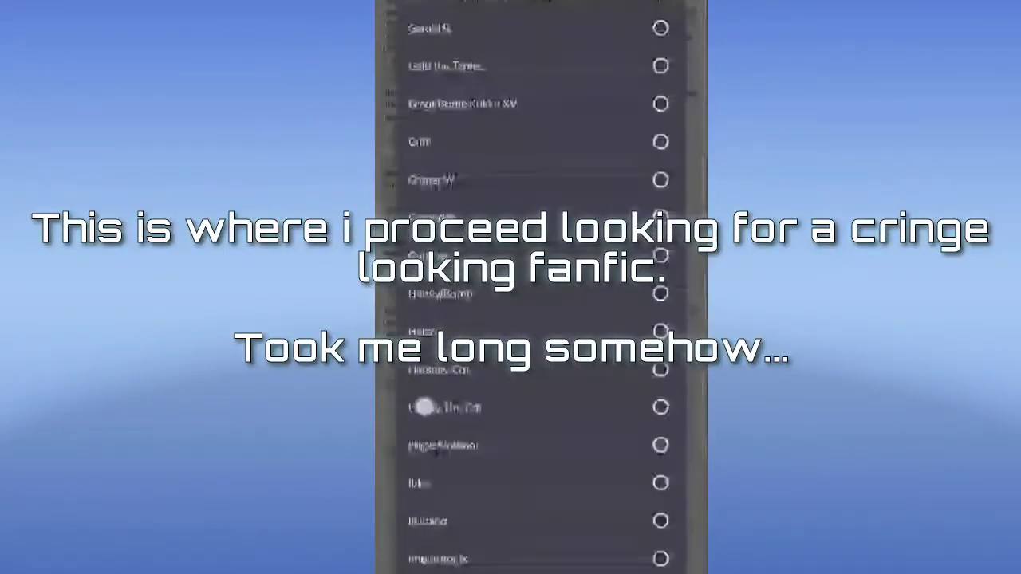
scroll(down, 3)
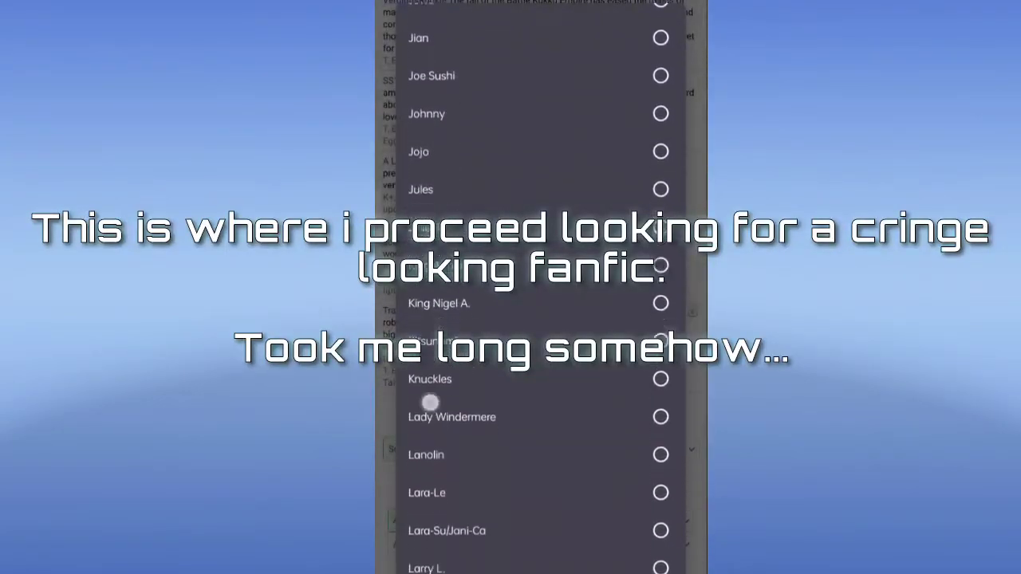
scroll(down, 3)
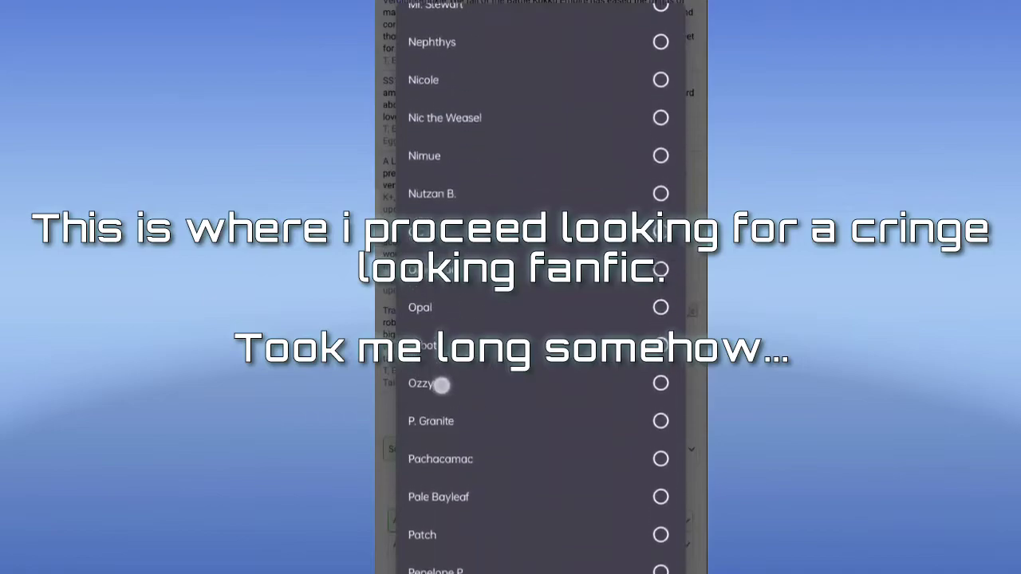
scroll(down, 3)
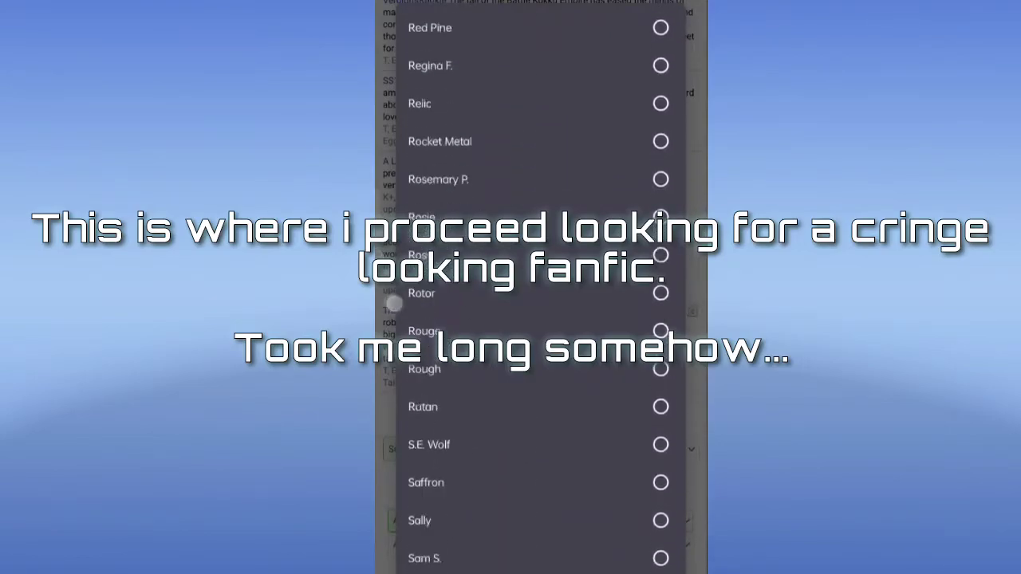
scroll(down, 3)
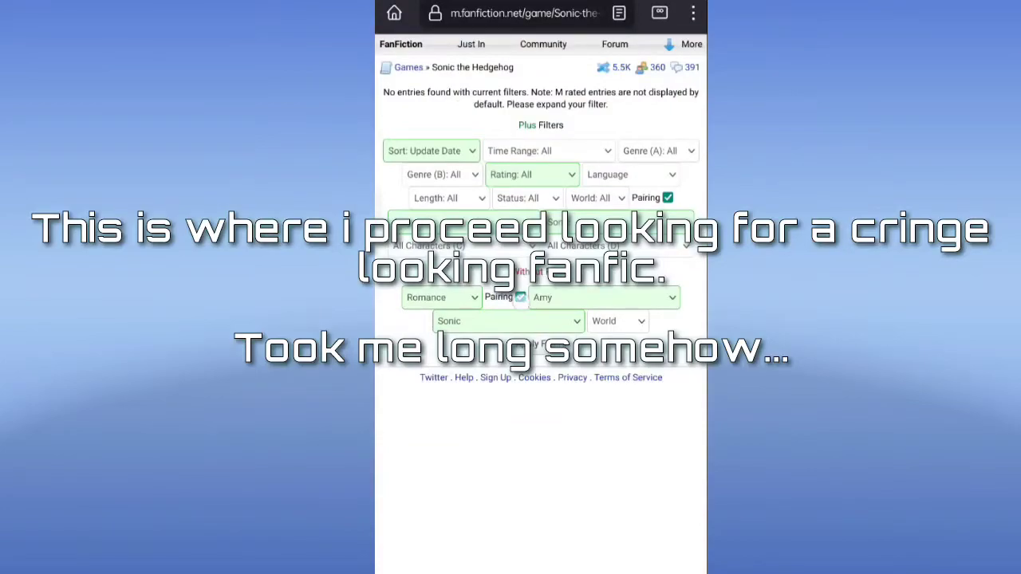
Untick the Pairing checkbox and apply the filters to reload the Sonic and Amy romance list
click(520, 296)
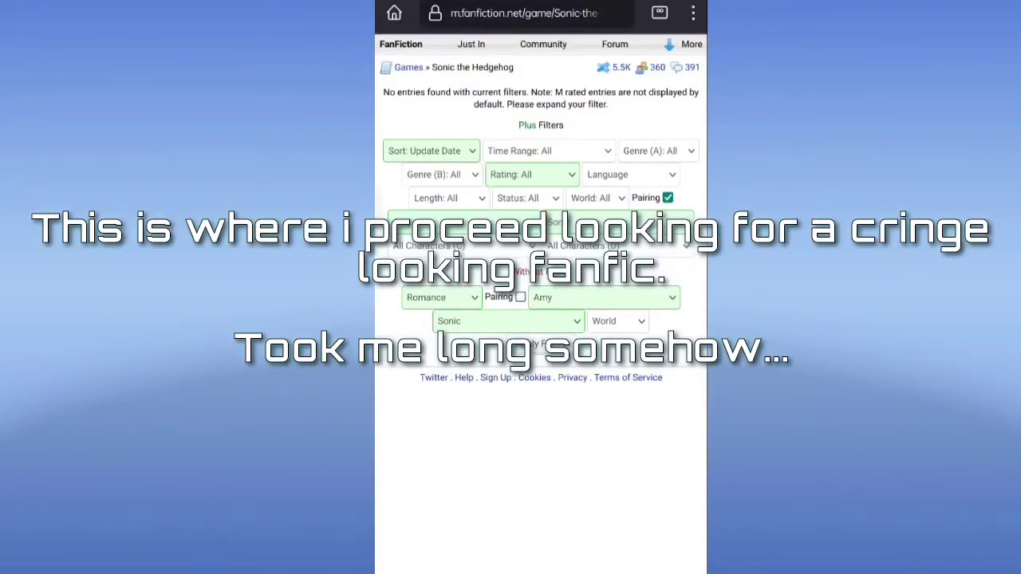
click(656, 150)
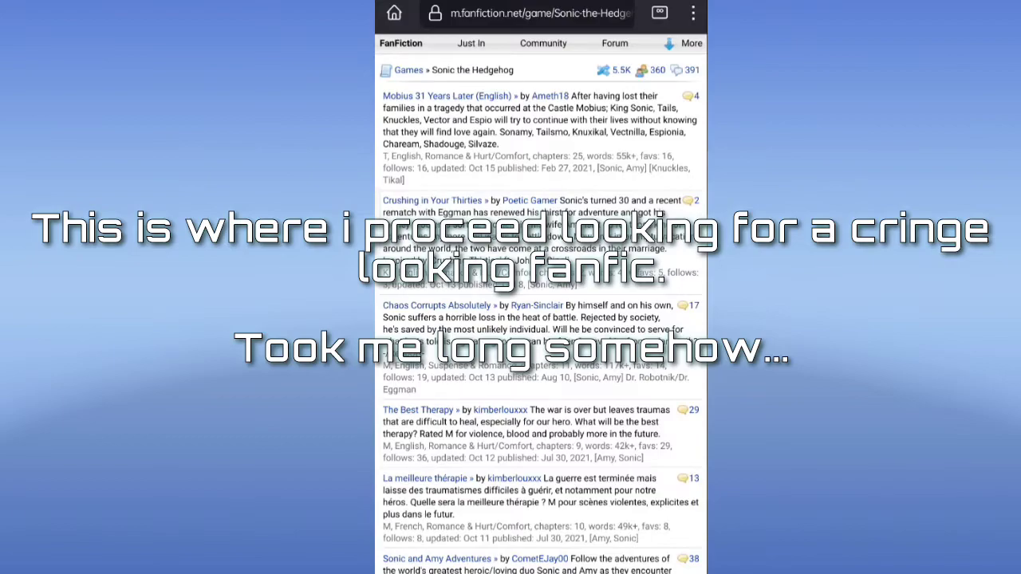
Scroll through the filtered story summaries until 'Moan For Me Baby' heads the list
scroll(down, 3)
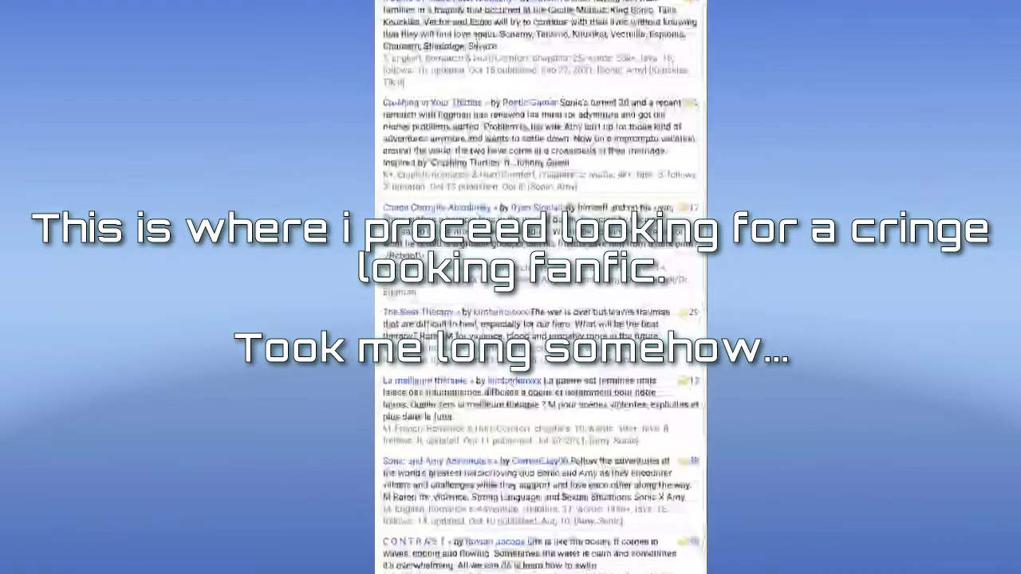
scroll(down, 3)
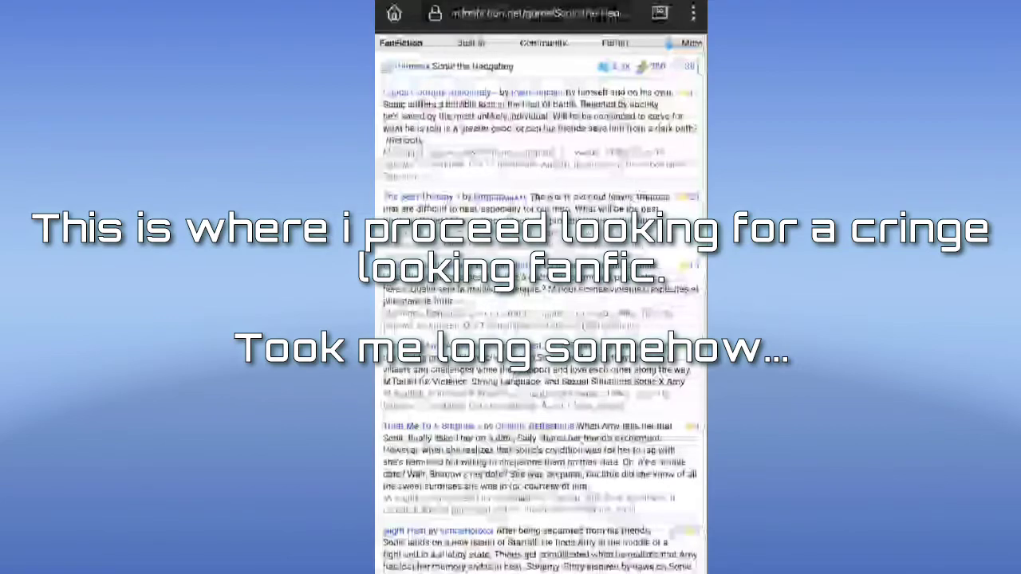
scroll(down, 3)
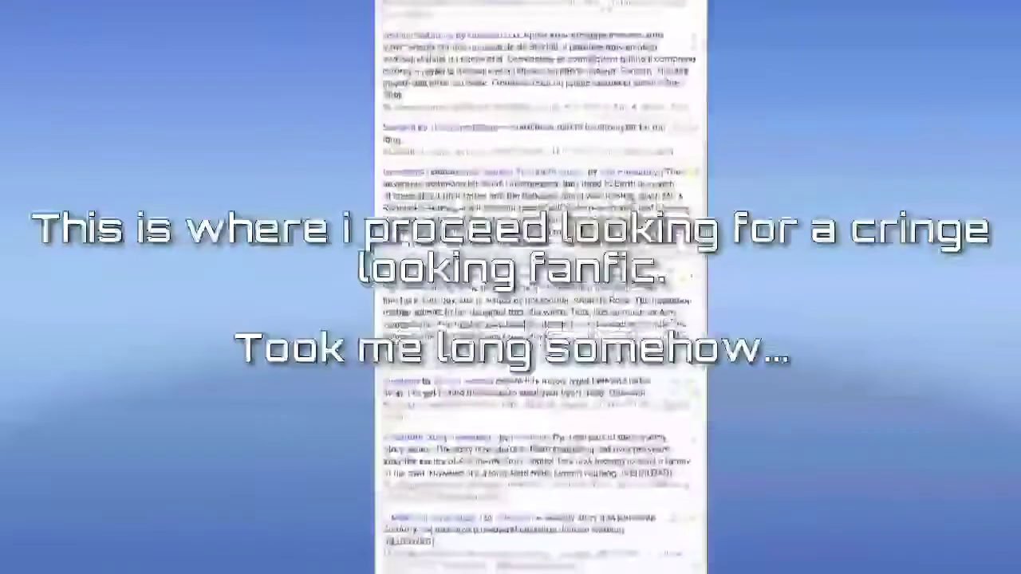
scroll(down, 3)
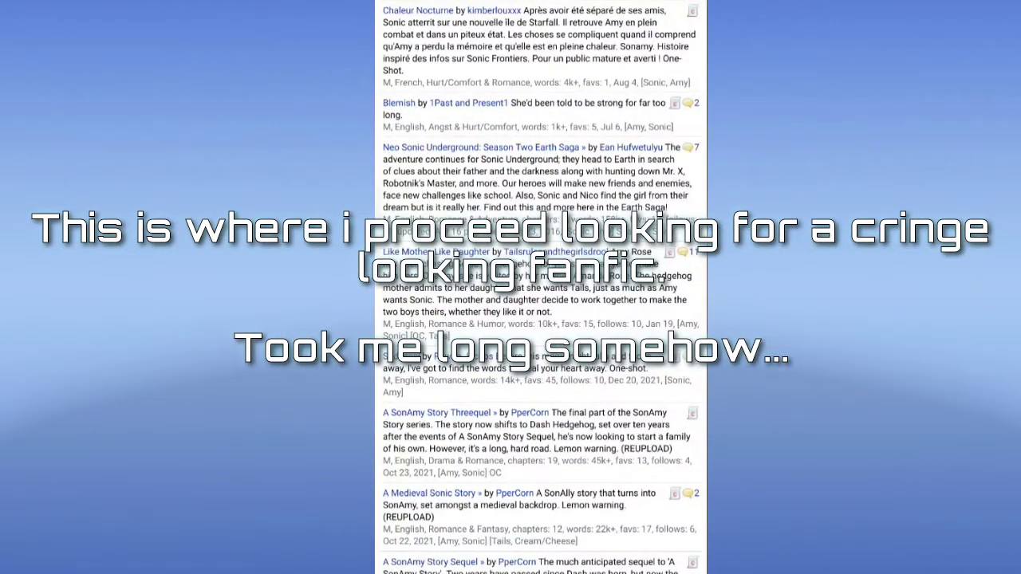
scroll(down, 3)
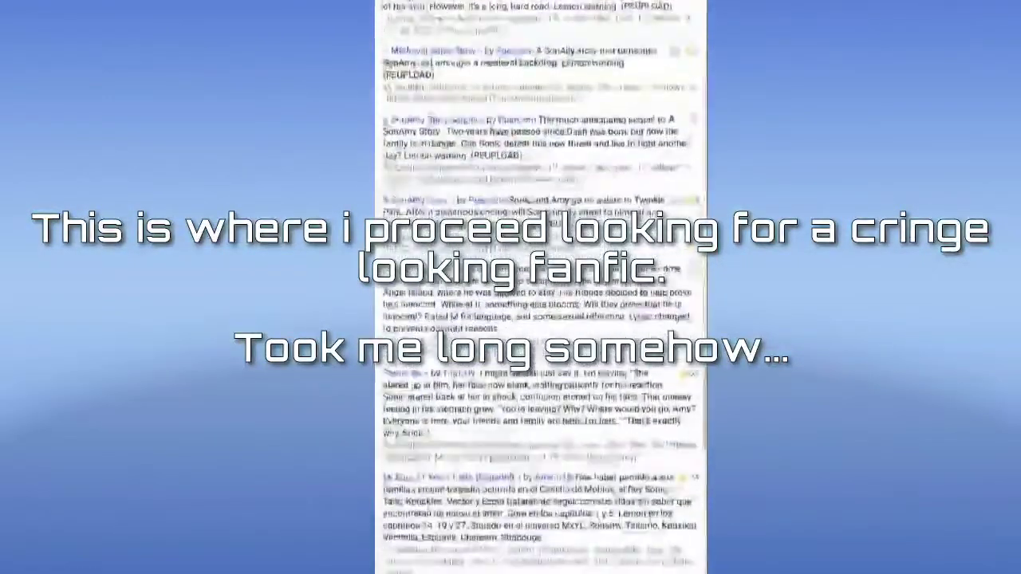
scroll(down, 3)
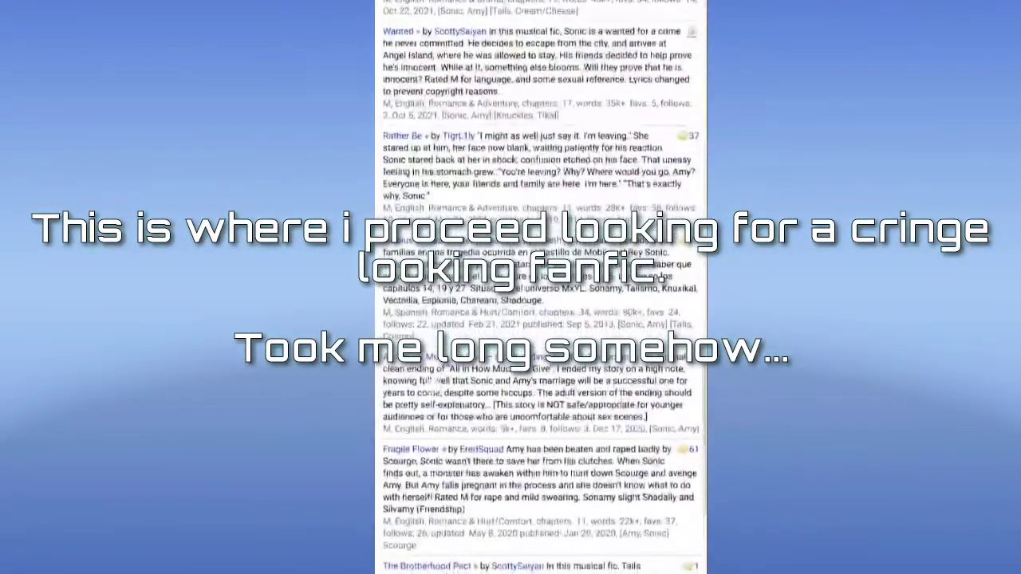
scroll(down, 3)
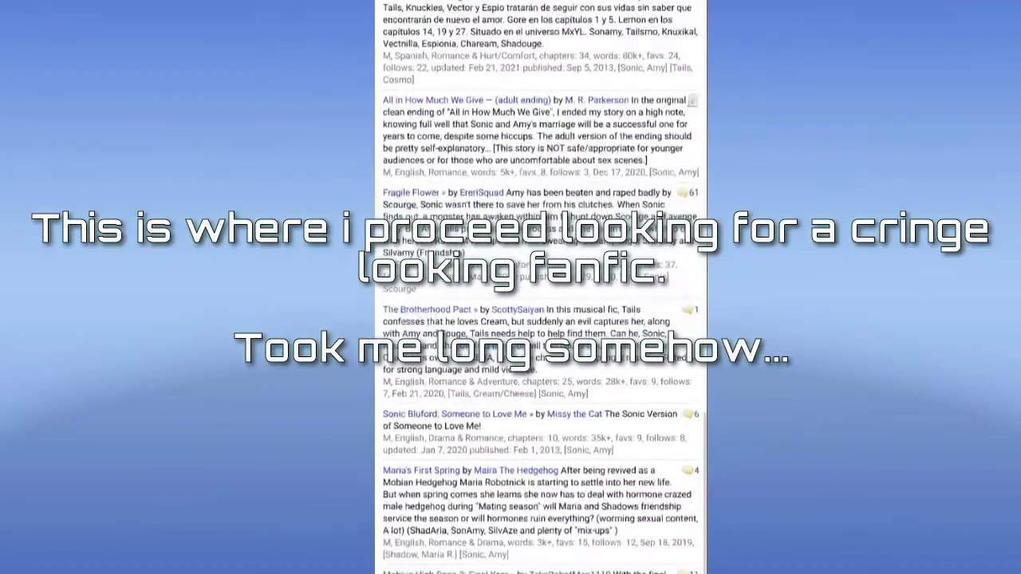
scroll(down, 3)
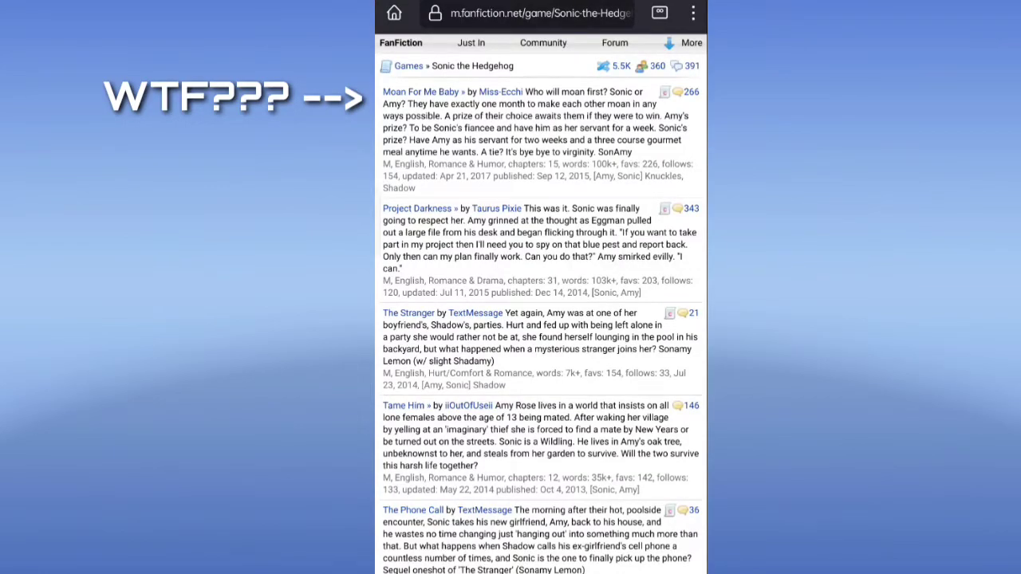
Open the story 'Moan For Me Baby' at its first chapter
click(421, 91)
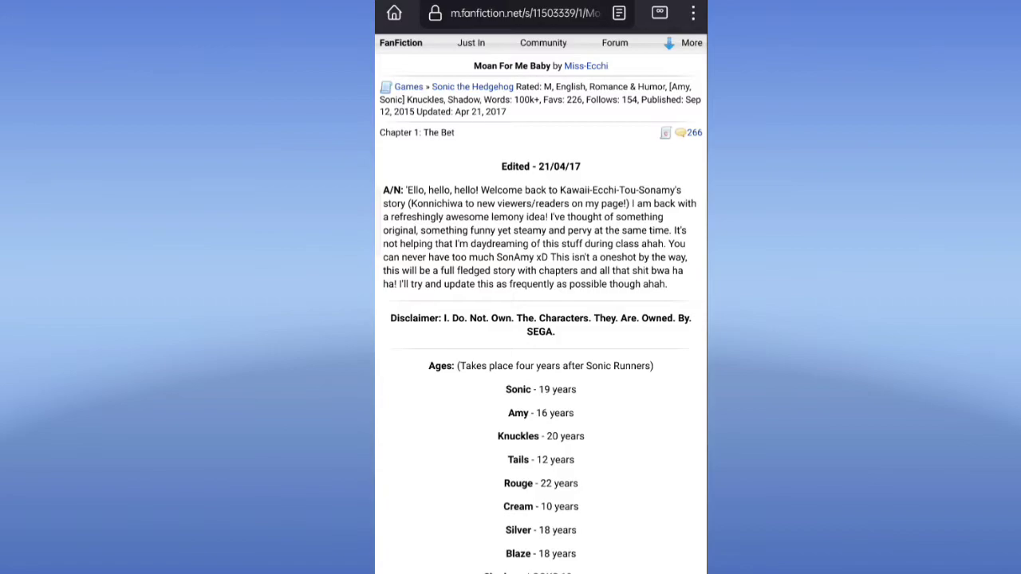
Scroll past the author's note and disclaimer to the Ages list
scroll(down, 3)
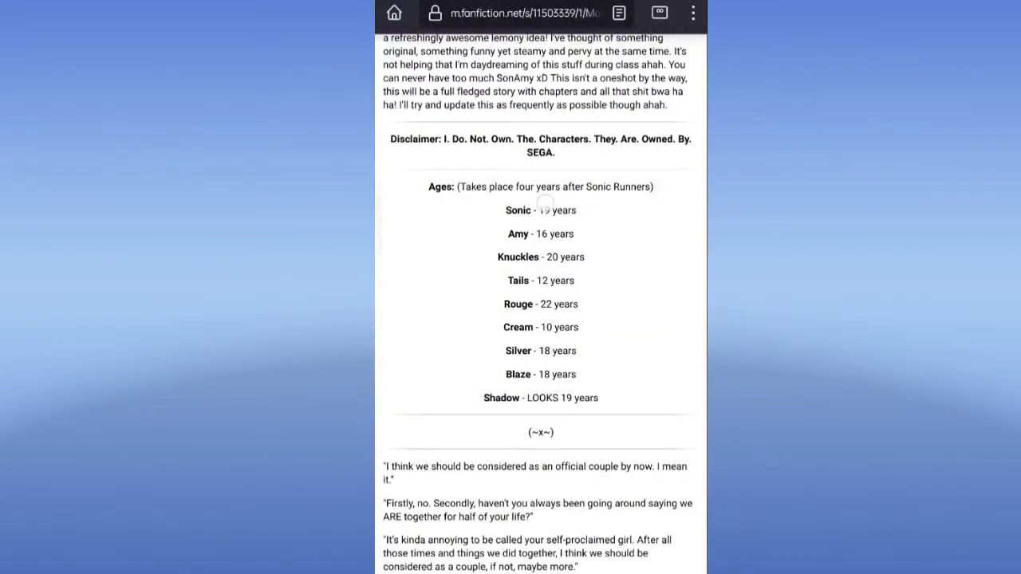
double_click(555, 211)
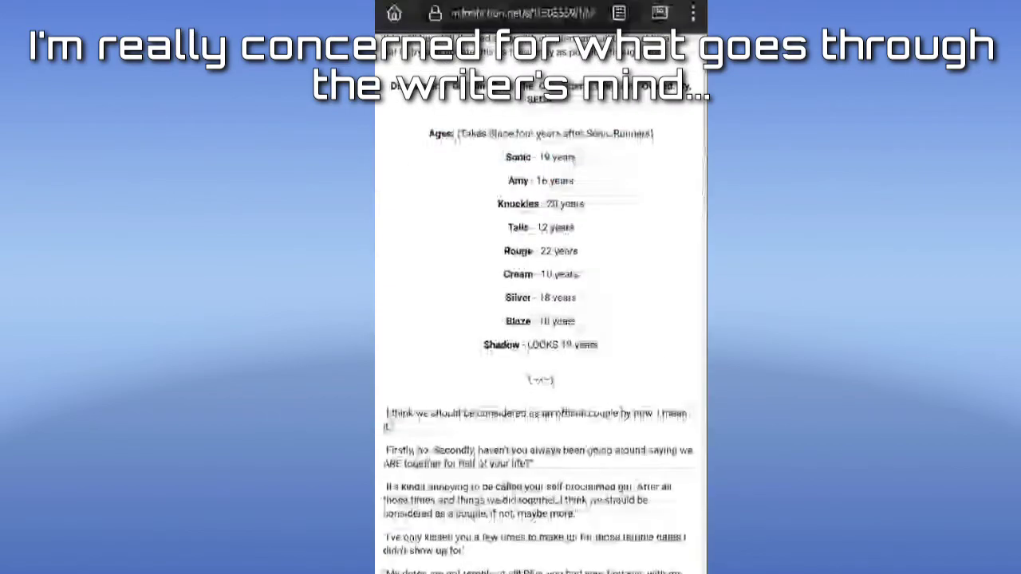
Move from the ages list into the chapter's opening dialogue
scroll(up, 3)
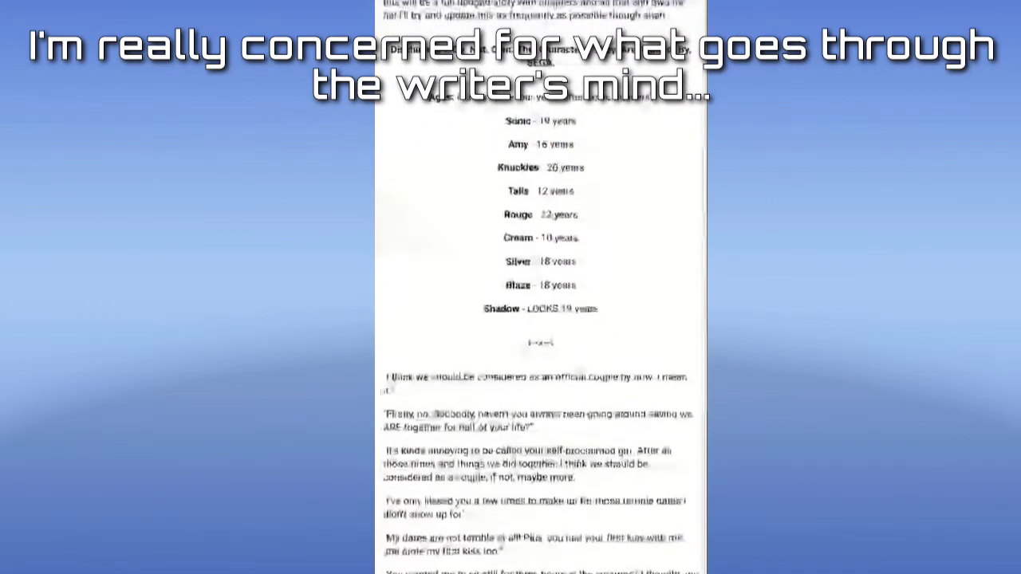
scroll(down, 3)
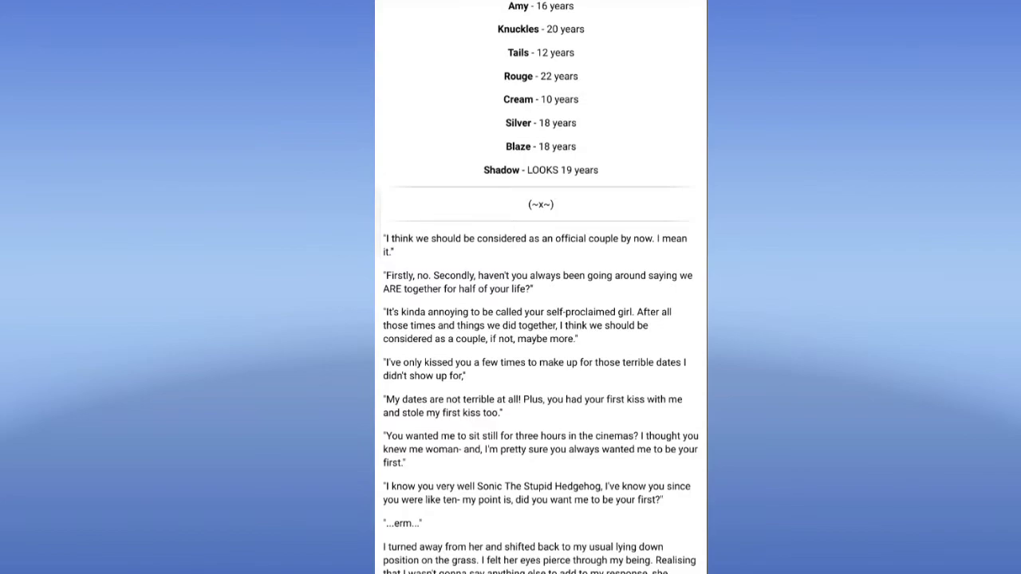
Read down chapter one's narration past the 'One…two…three' countdown to Amy catching Sonic staring
scroll(down, 3)
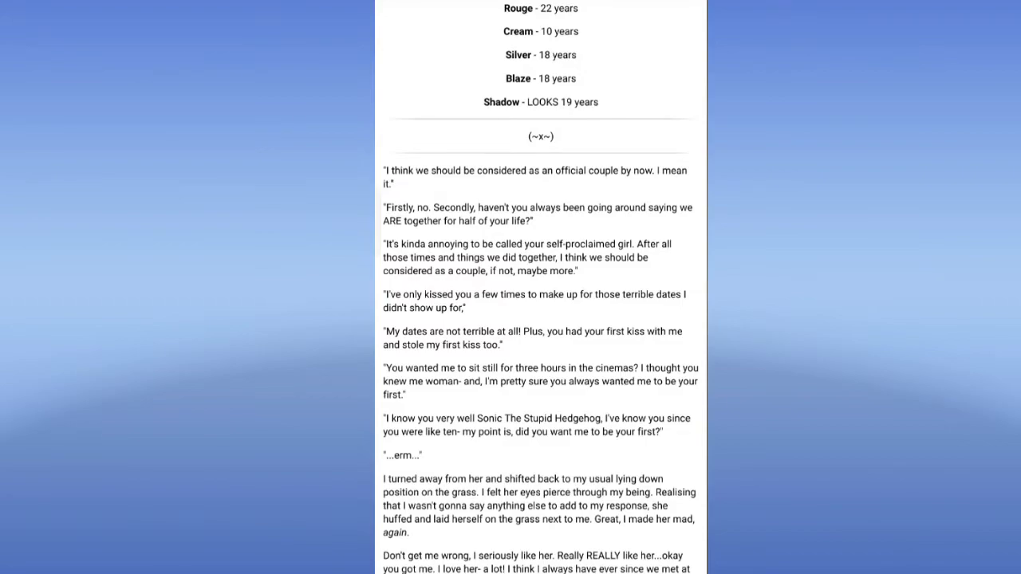
scroll(down, 3)
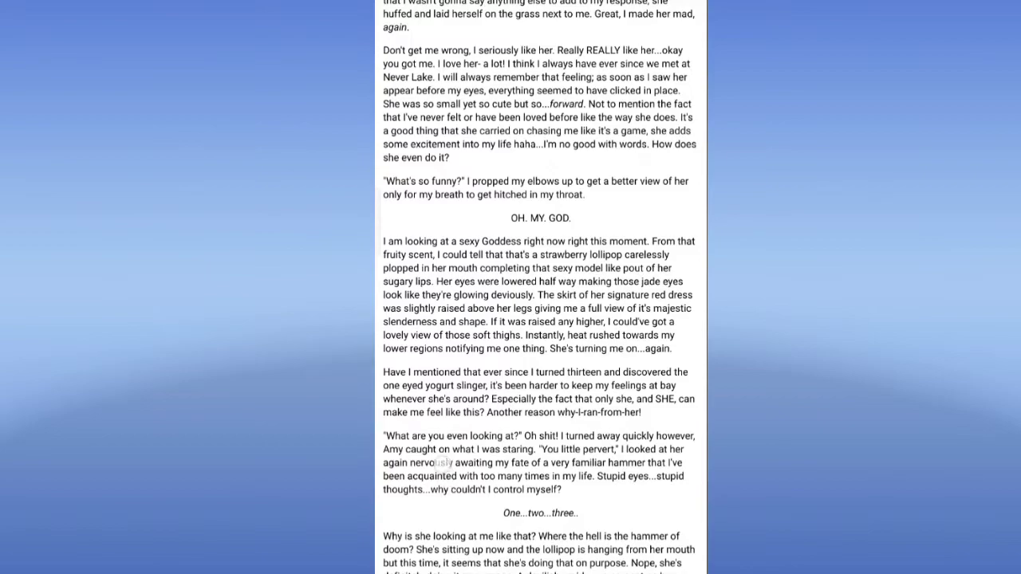
scroll(down, 3)
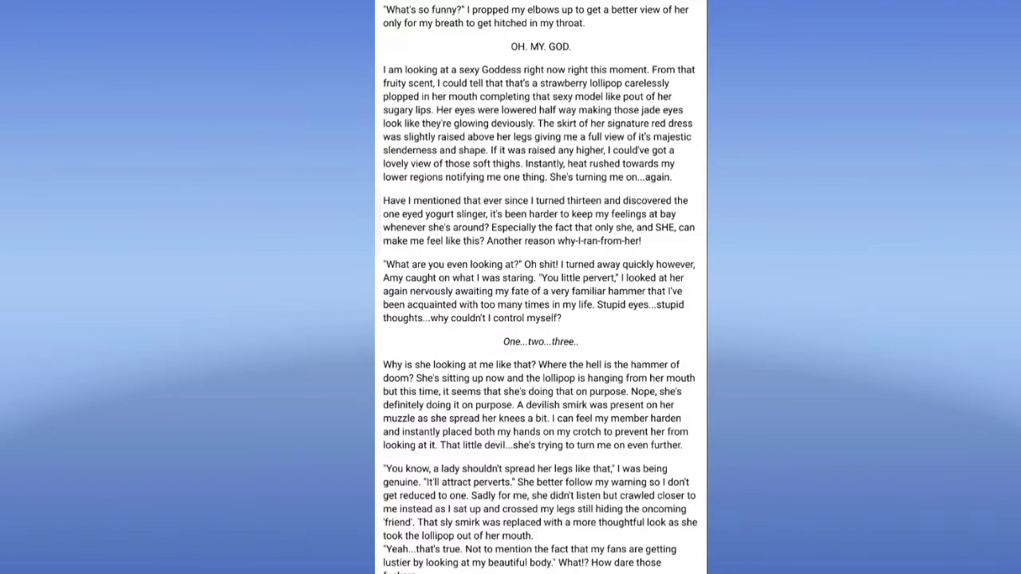
Continue reading past Amy's warning about attracting perverts
scroll(down, 3)
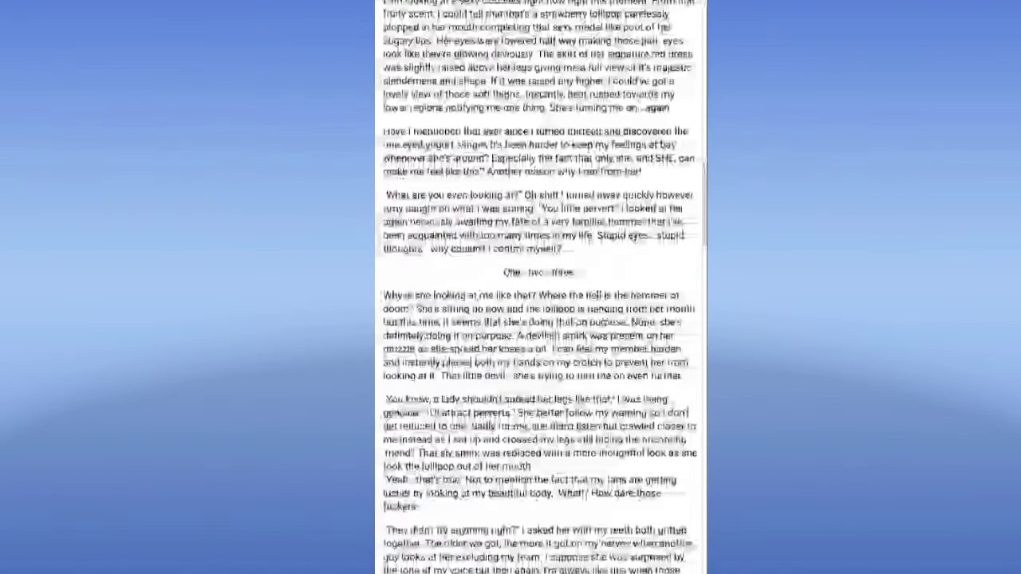